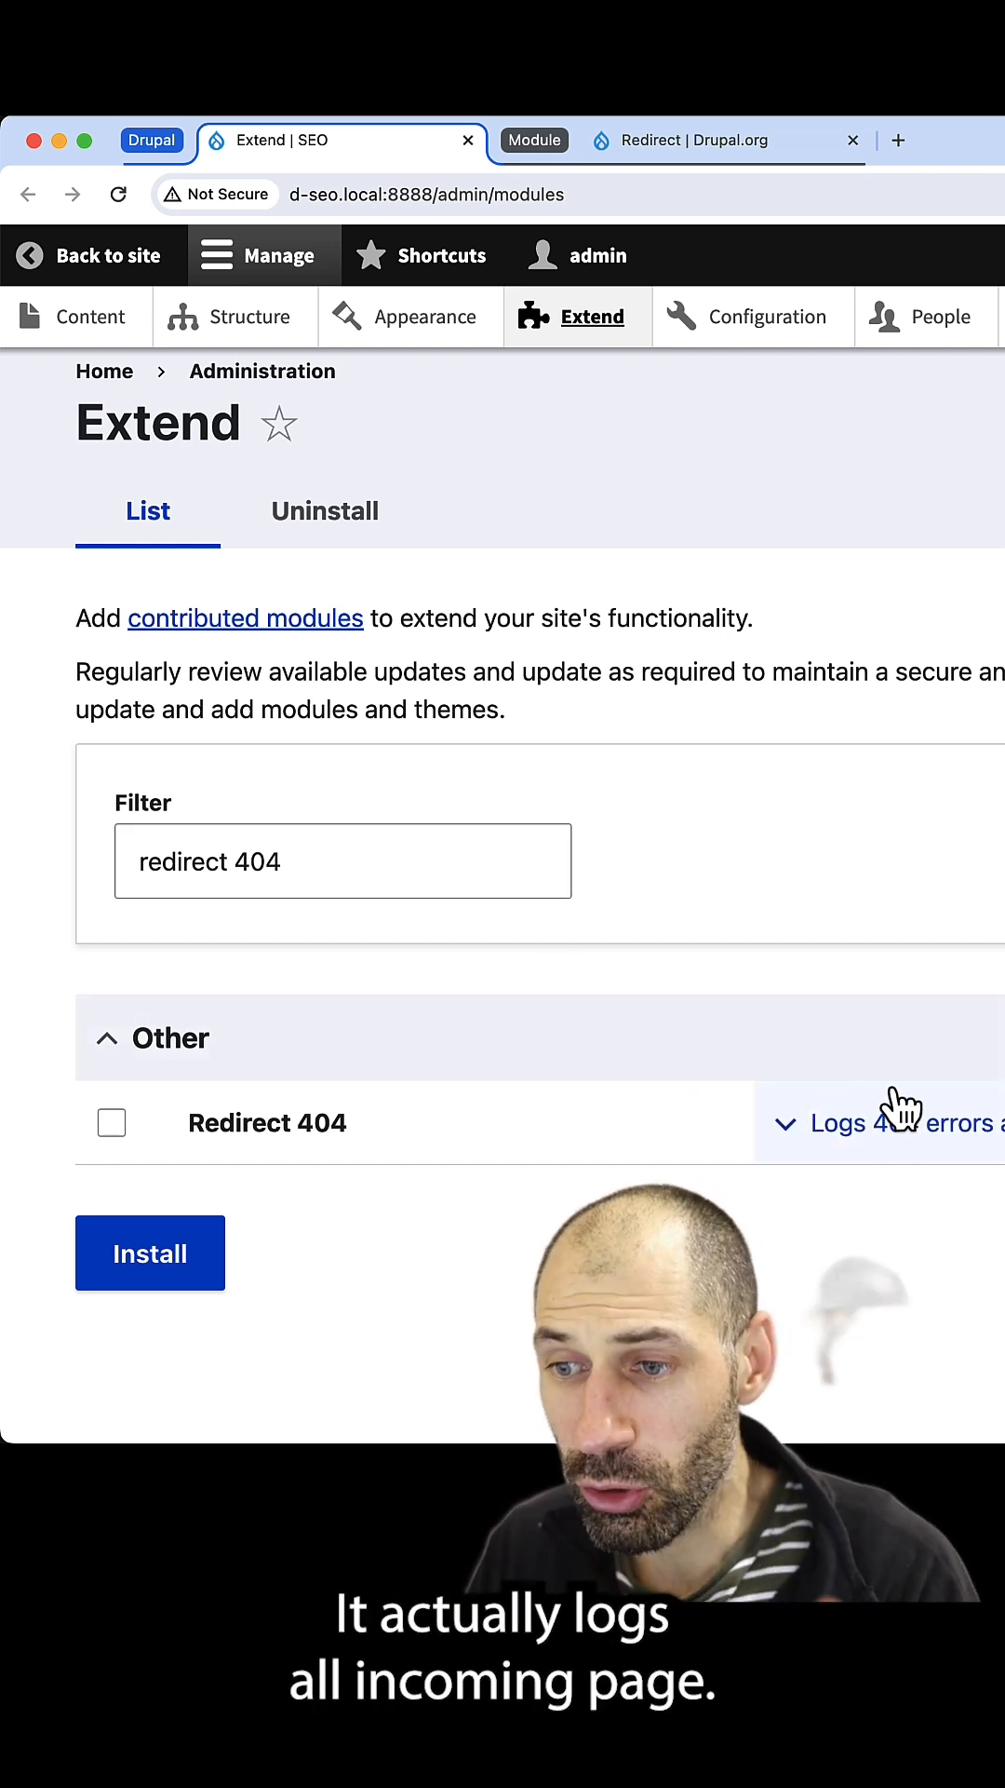
pyautogui.moveTo(918, 974)
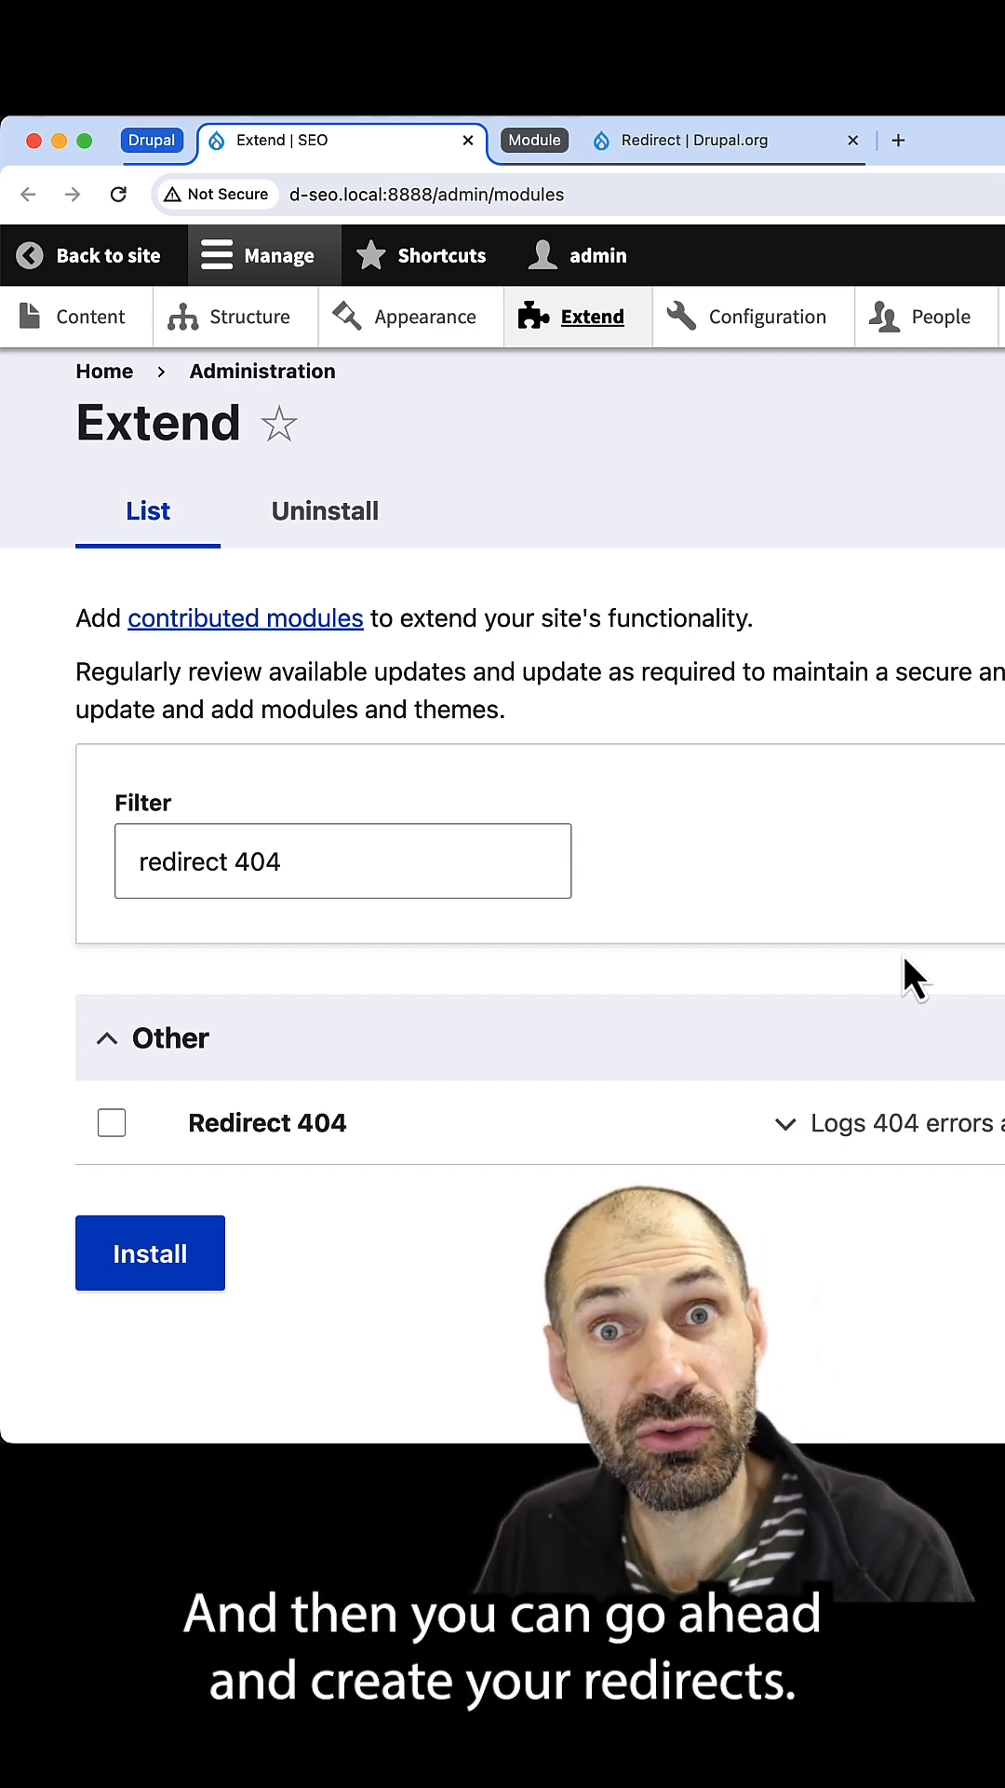
# - Install the Redirect 404 module from the filtered Extend list
pyautogui.click(110, 1121)
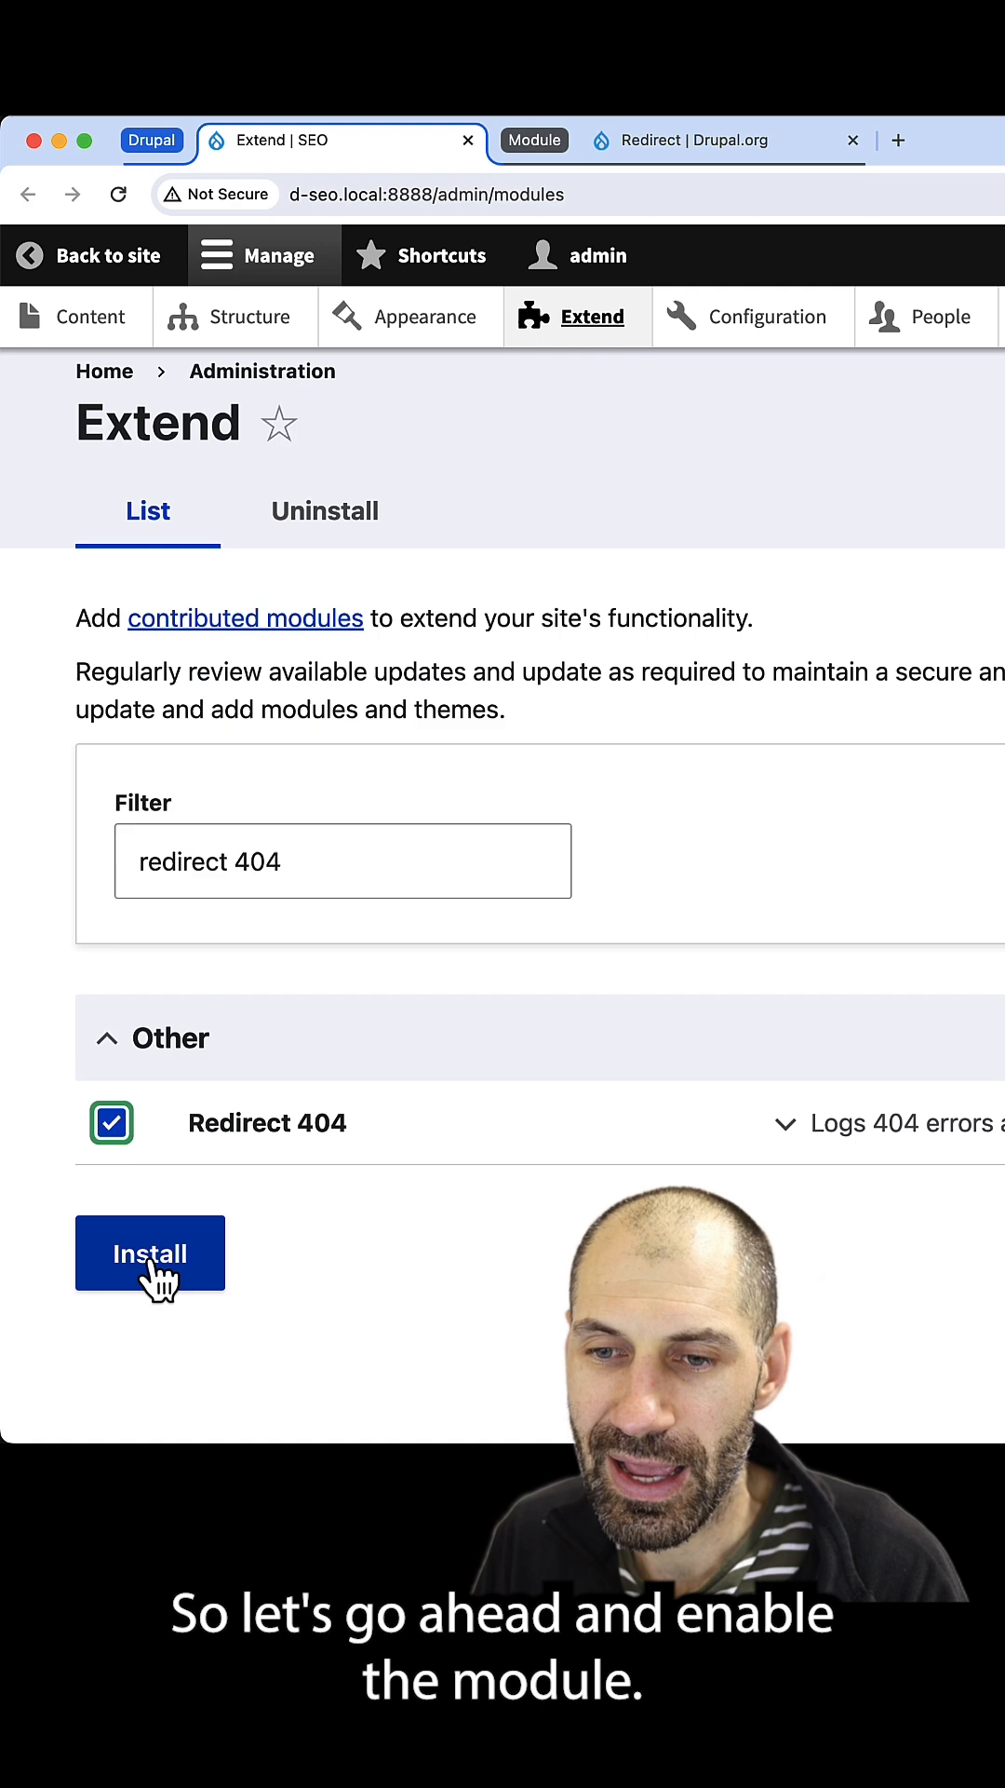
pyautogui.click(149, 1253)
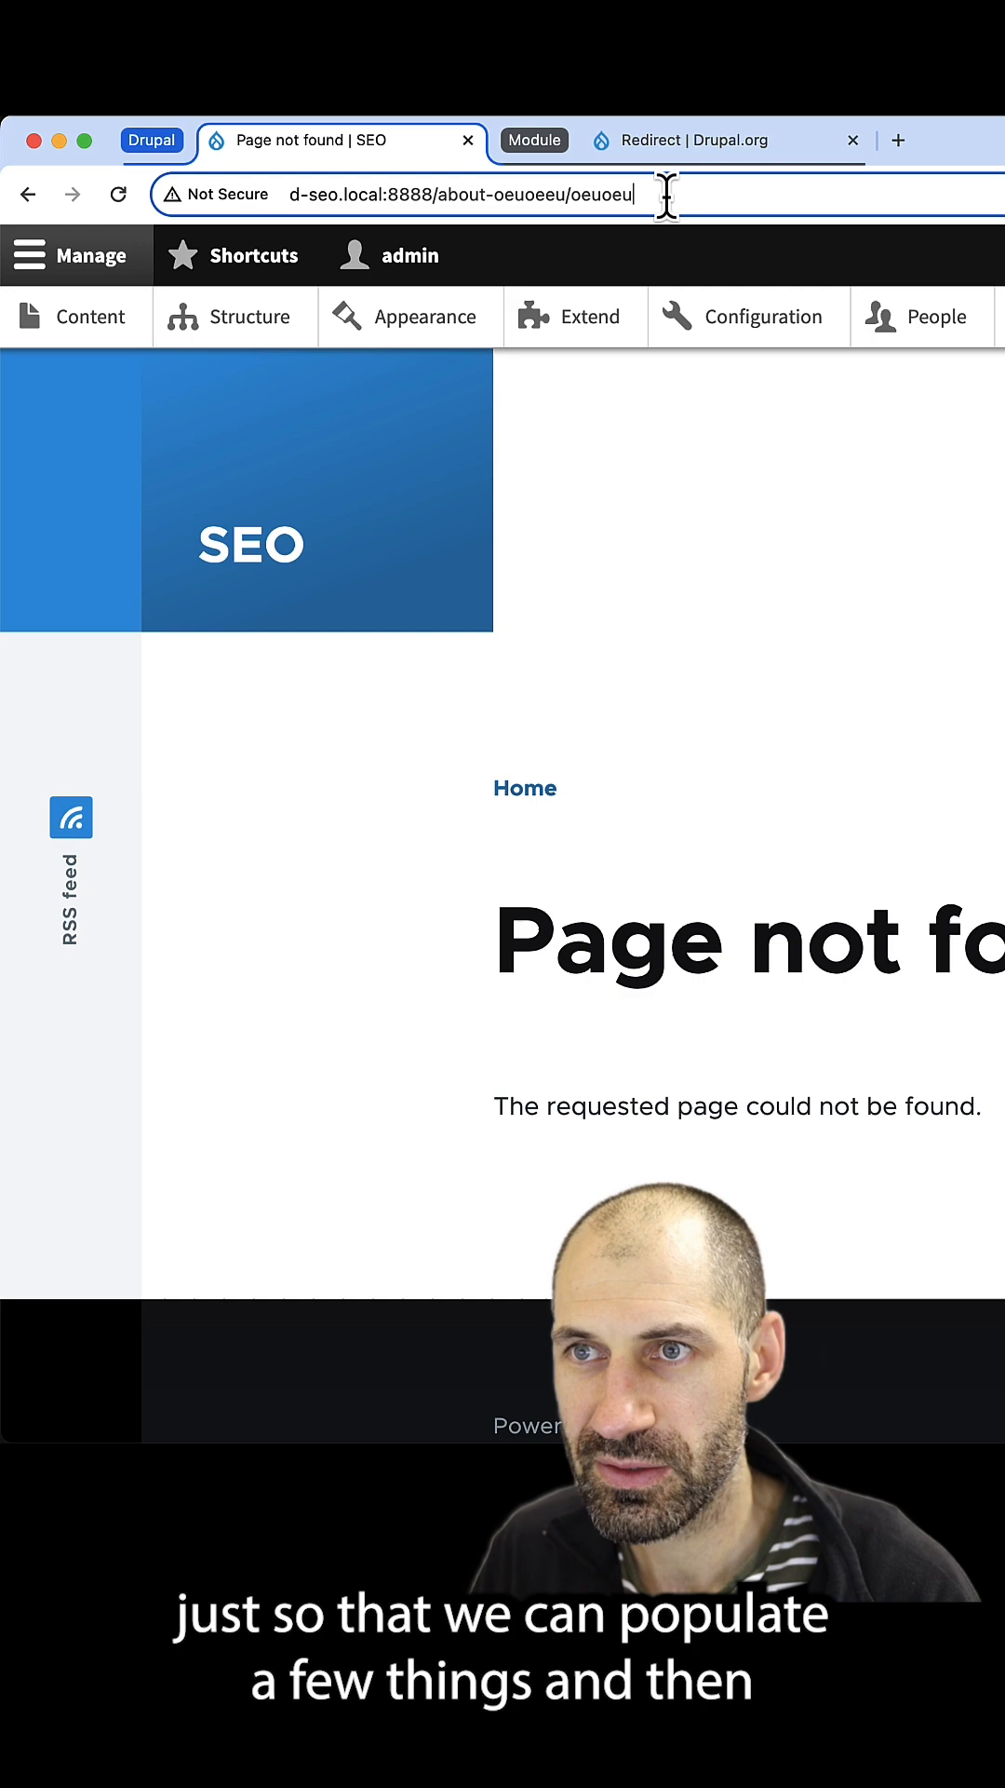
# - Request another made-up path to log a Page not found hit
pyautogui.click(767, 316)
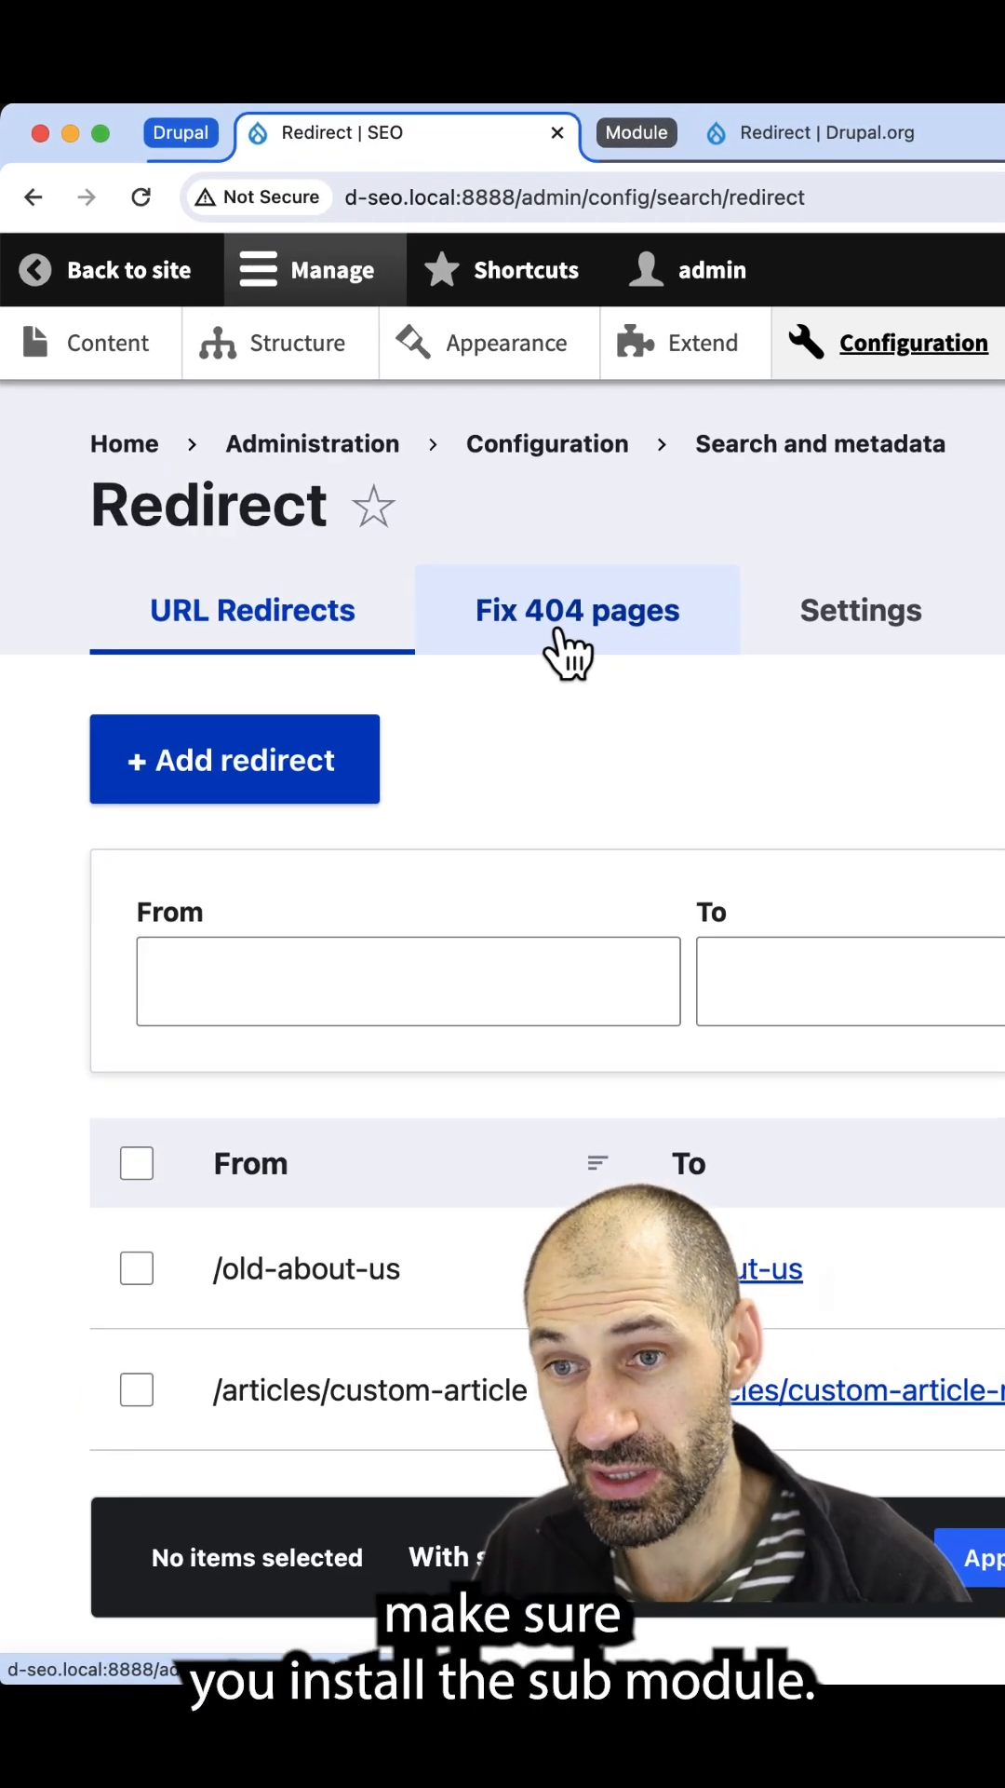
# - Switch to Fix 404 pages, listing the four made-up paths logged once each
pyautogui.click(577, 609)
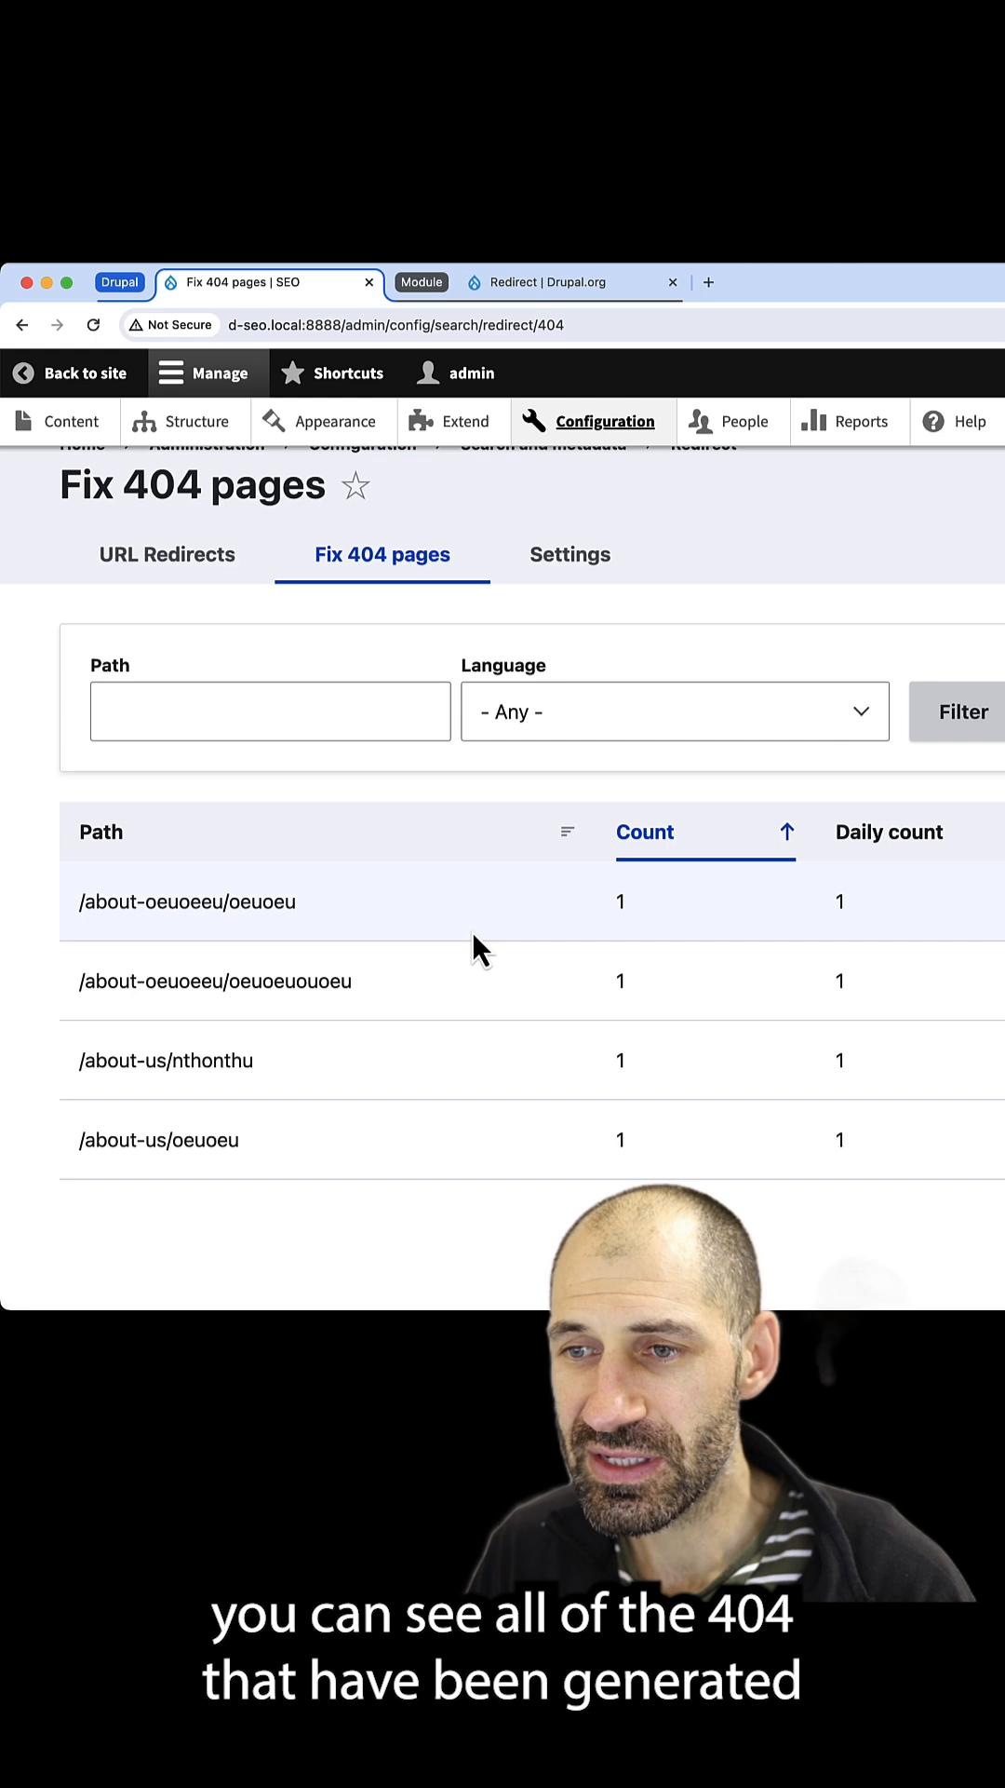
pyautogui.moveTo(423, 1059)
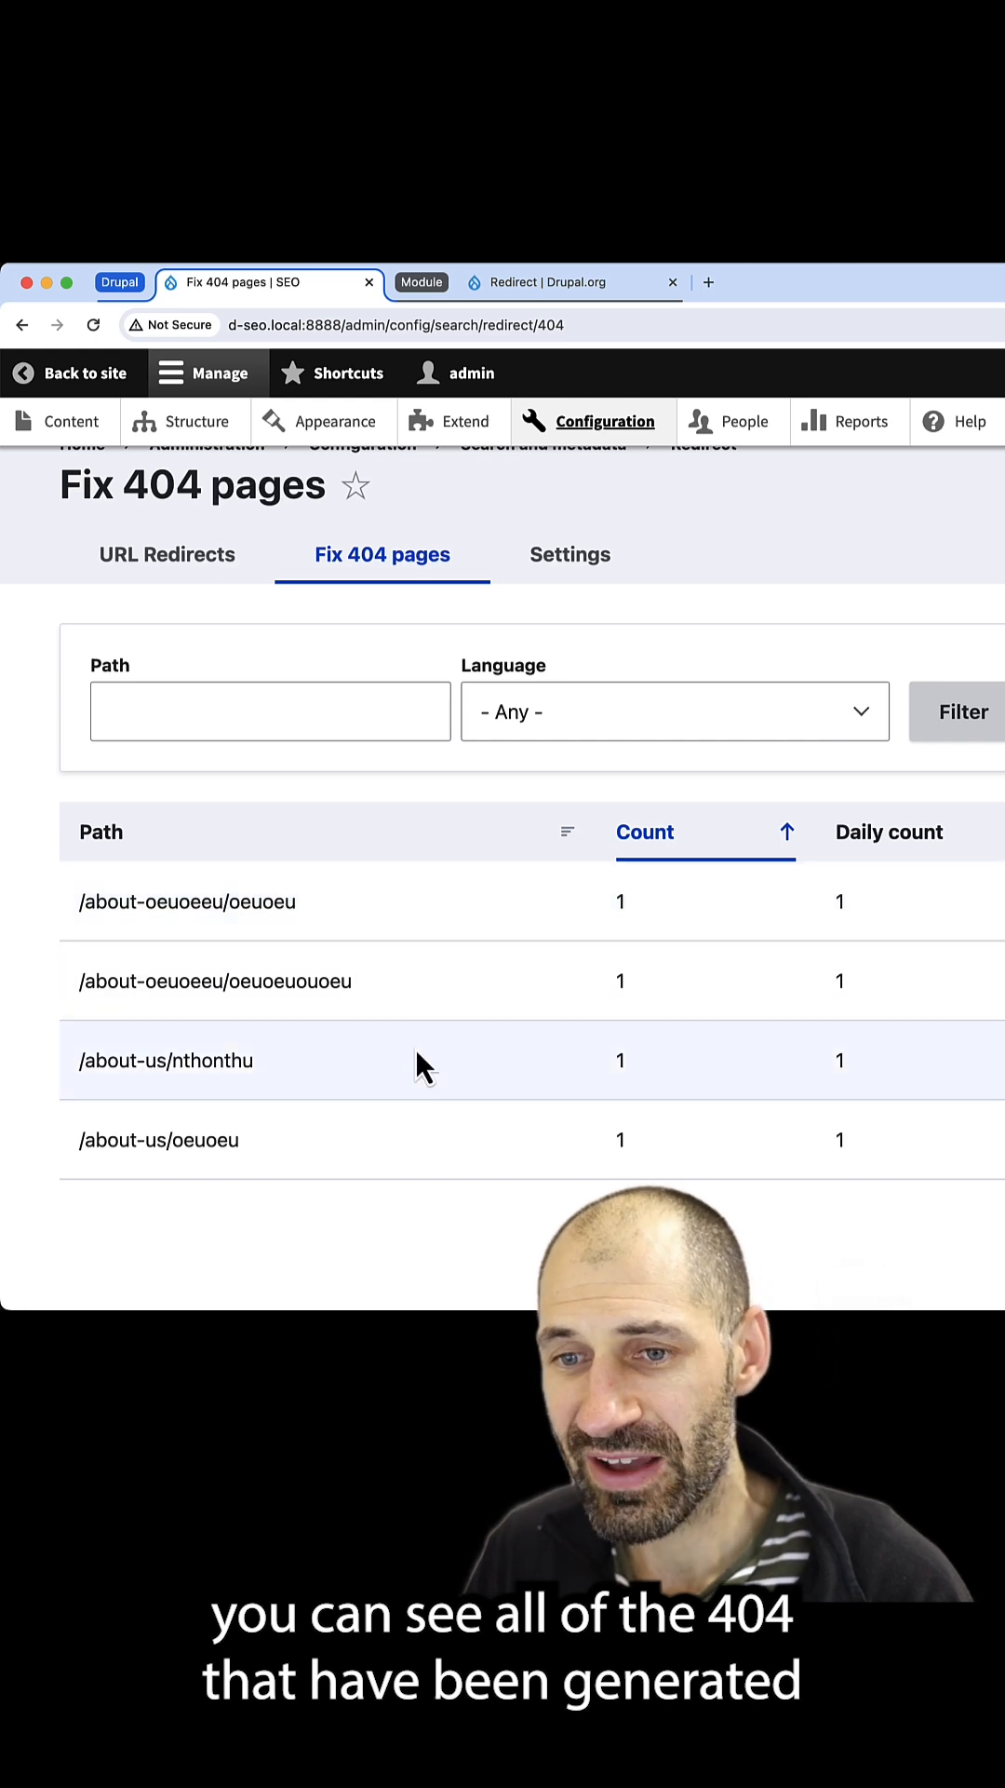
pyautogui.moveTo(710, 929)
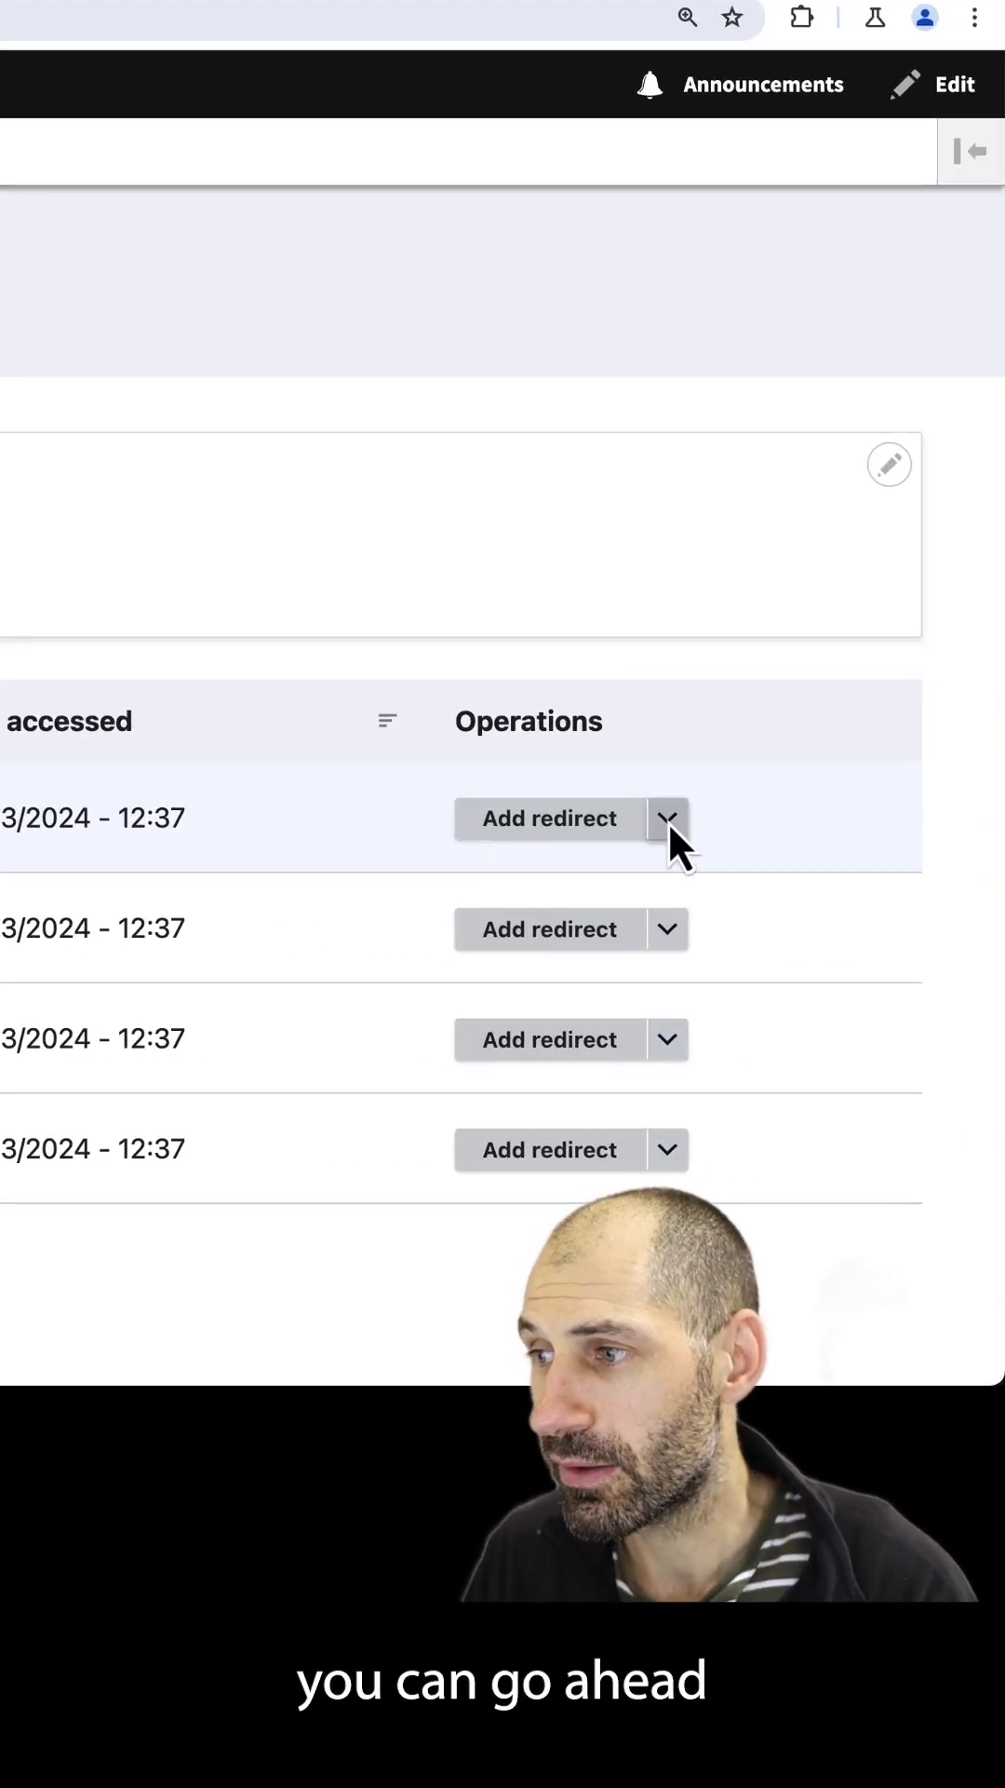
# - Expand the first logged path's operations to show Ignore beside Add redirect
pyautogui.click(670, 817)
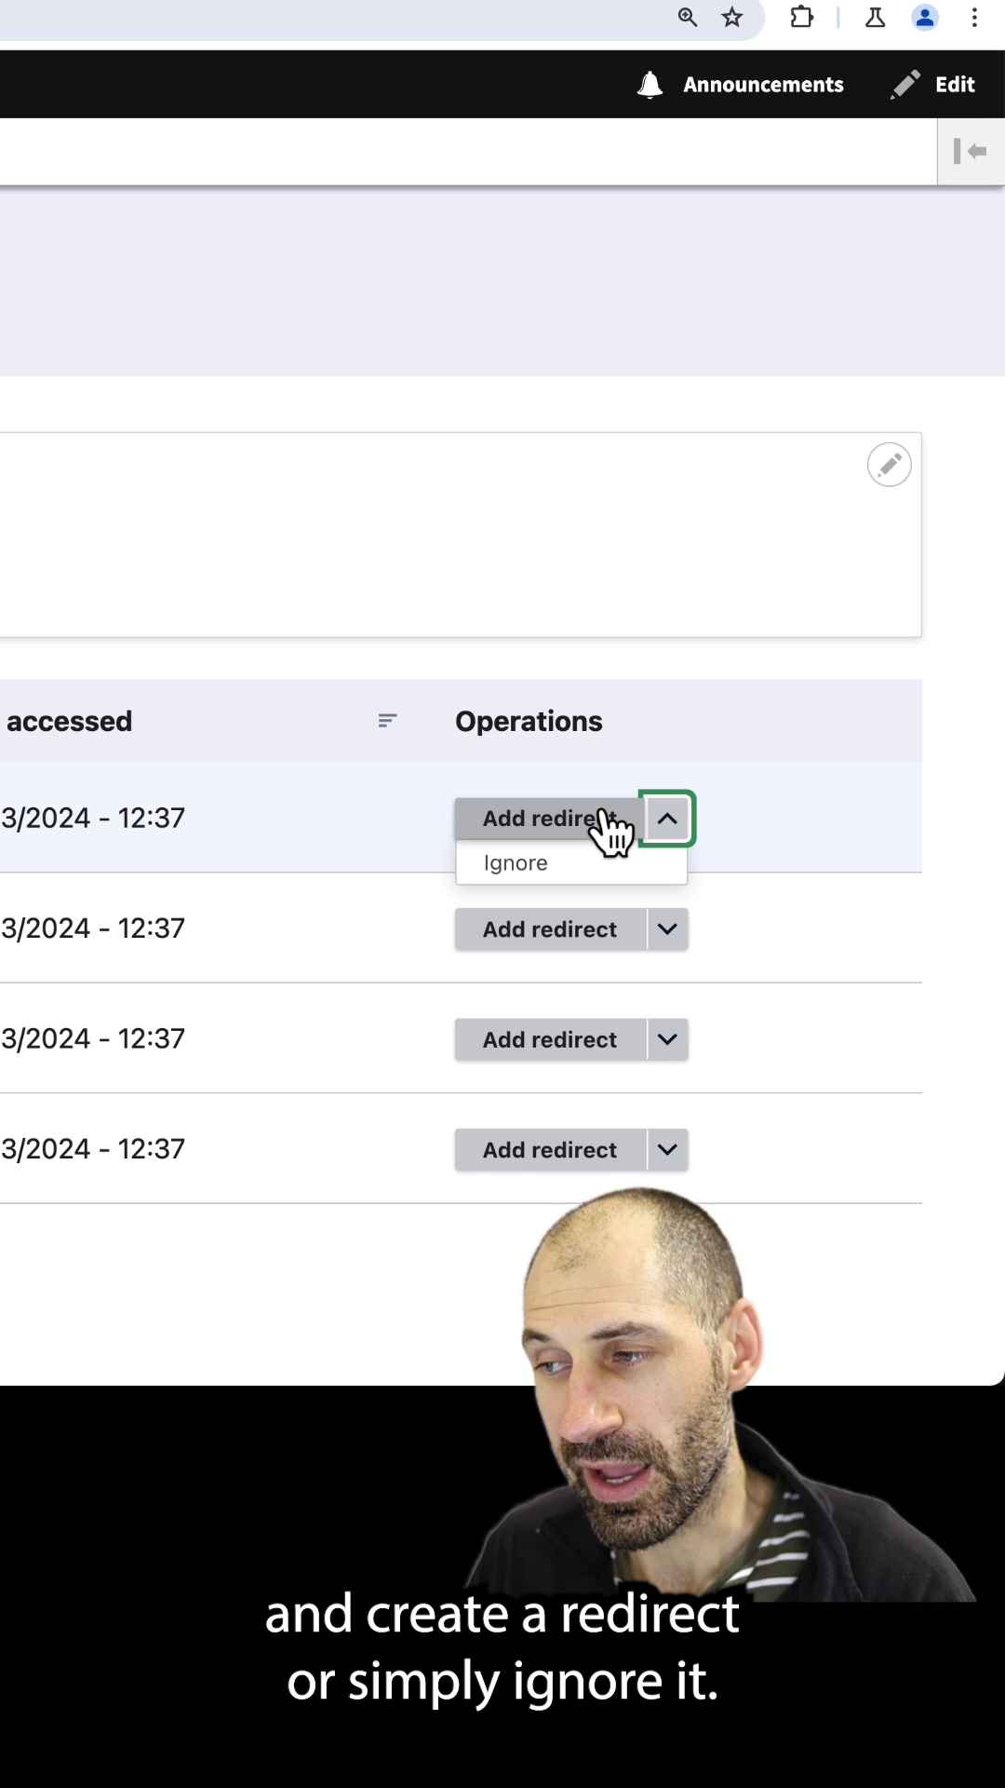